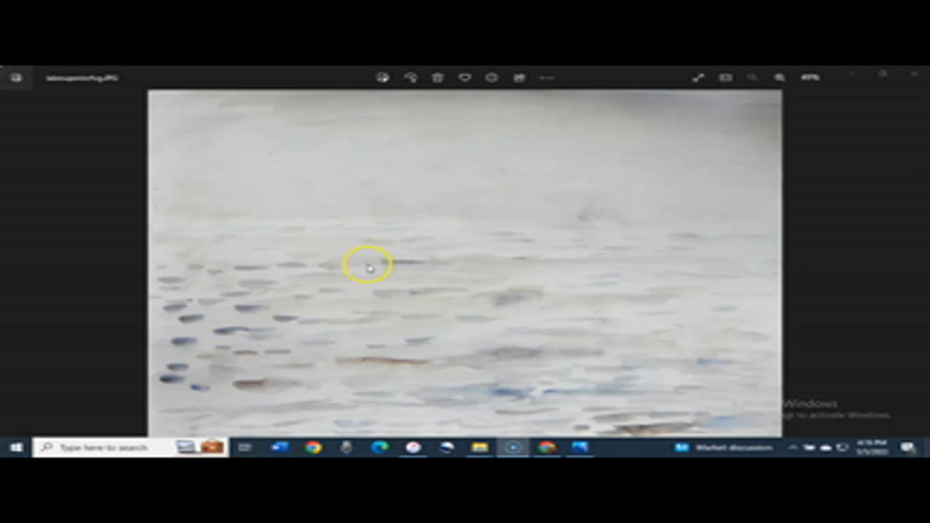
{"action": "mouse_move", "coordinate": [67, 407]}
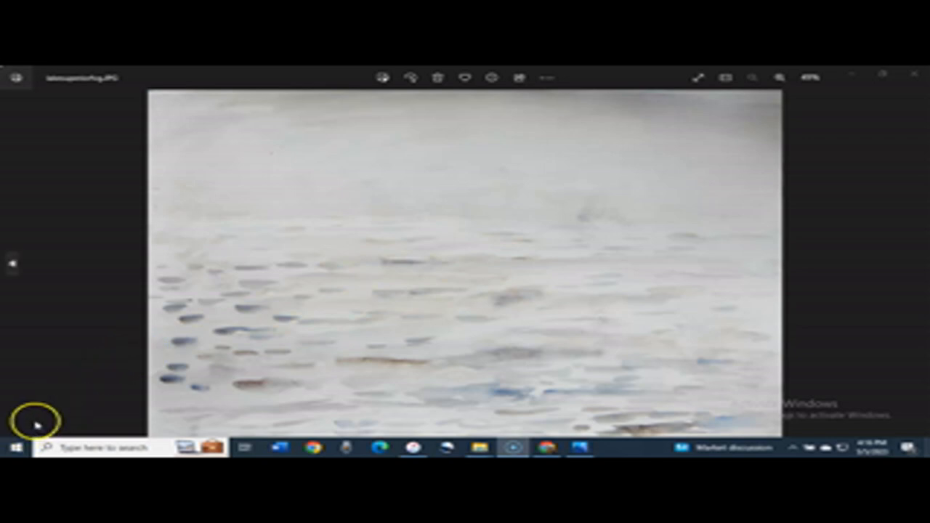
{"action": "mouse_move", "coordinate": [85, 376]}
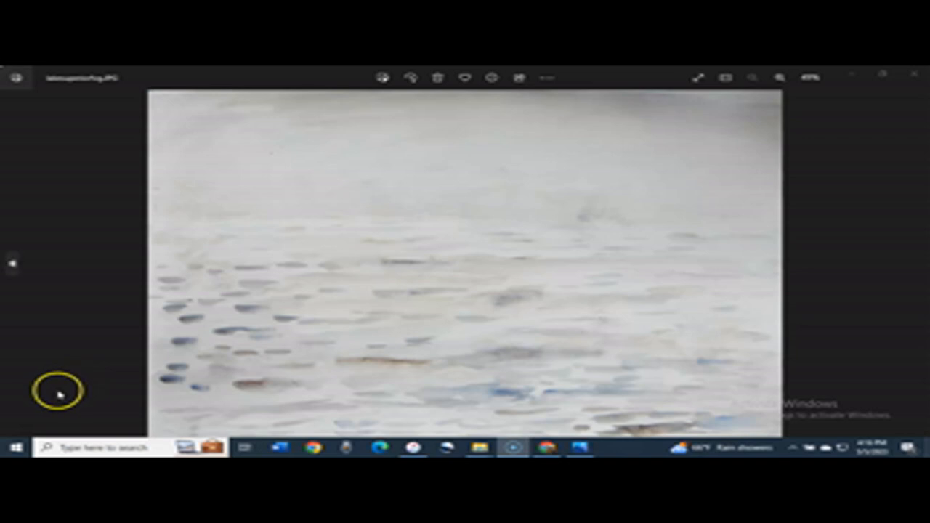
{"action": "mouse_move", "coordinate": [28, 441]}
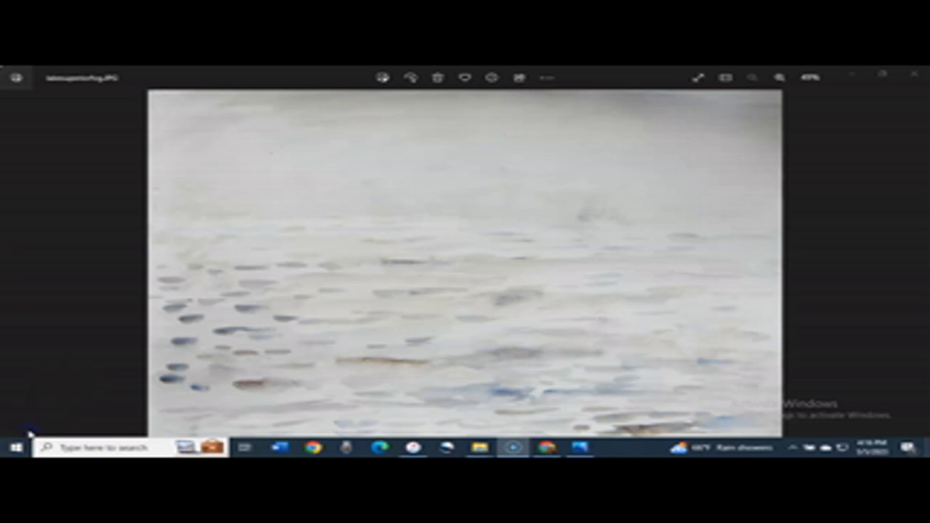